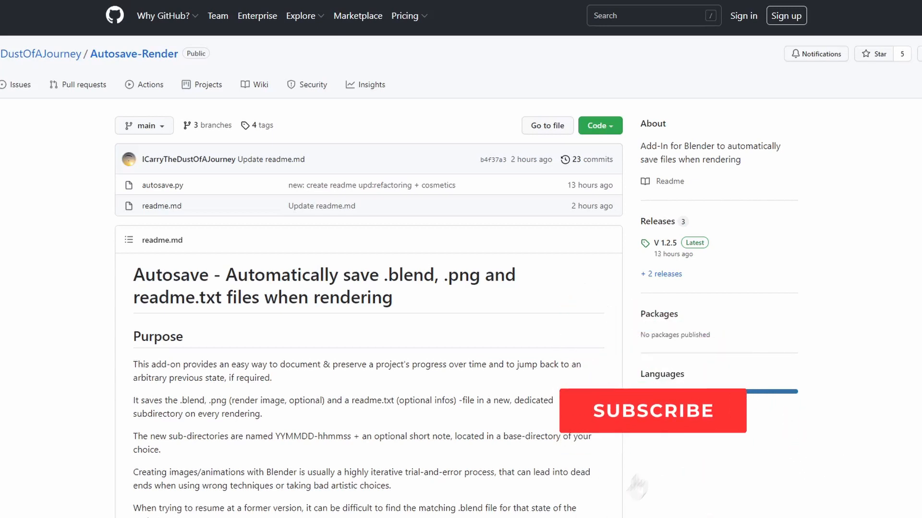
Step: Scroll the add-on scripts README from Active_Camera_menu.py past Collection_Visibility.py and Lock_unlock.py to Precision Scaler
{"action": "left_click", "coordinate": [651, 410]}
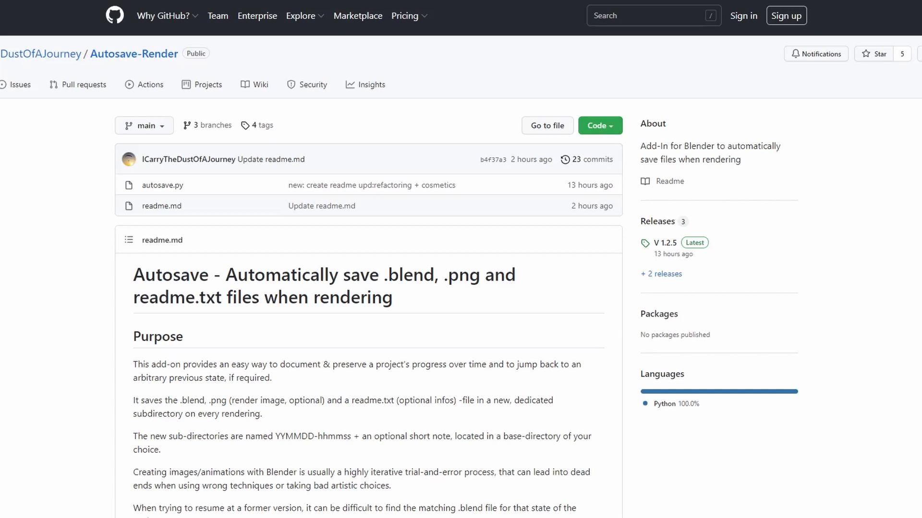
{"action": "mouse_move", "coordinate": [710, 250]}
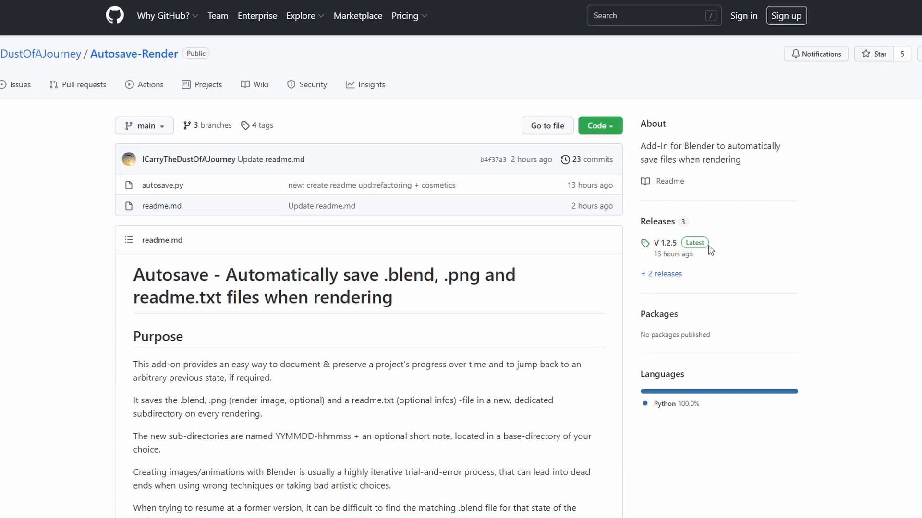
{"action": "scroll", "scroll_direction": "down", "scroll_amount": 3}
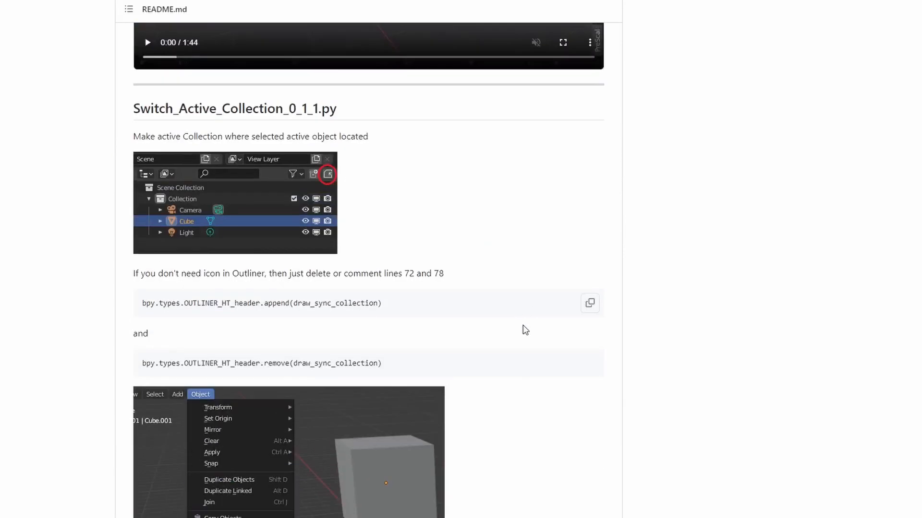
{"action": "scroll", "scroll_direction": "down", "scroll_amount": 3}
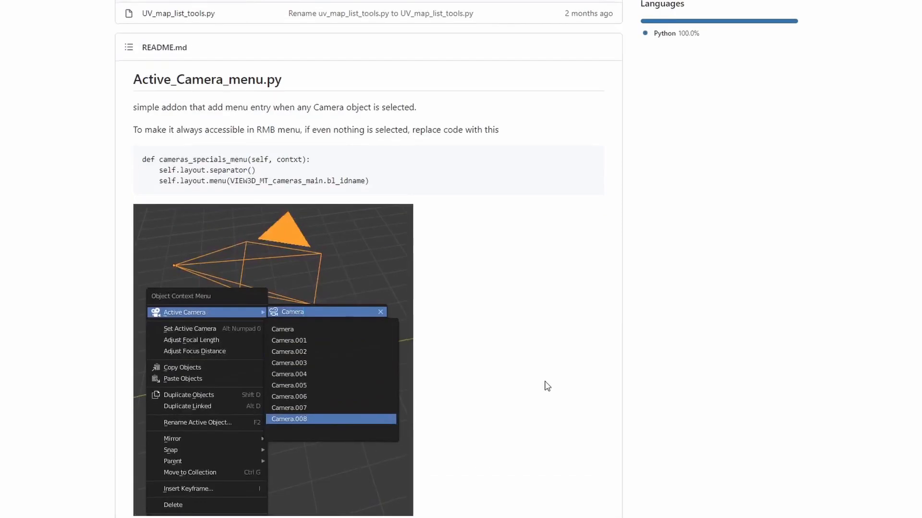
{"action": "scroll", "scroll_direction": "down", "scroll_amount": 3}
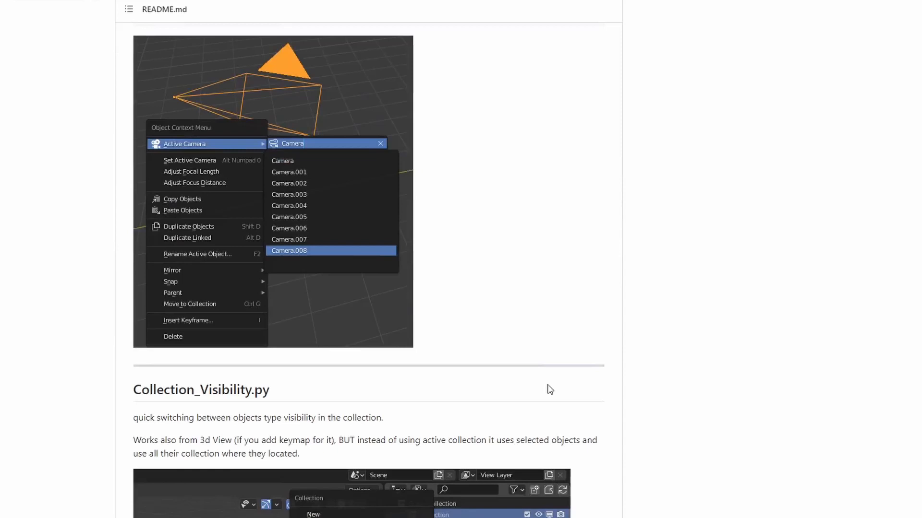
{"action": "scroll", "scroll_direction": "down", "scroll_amount": 3}
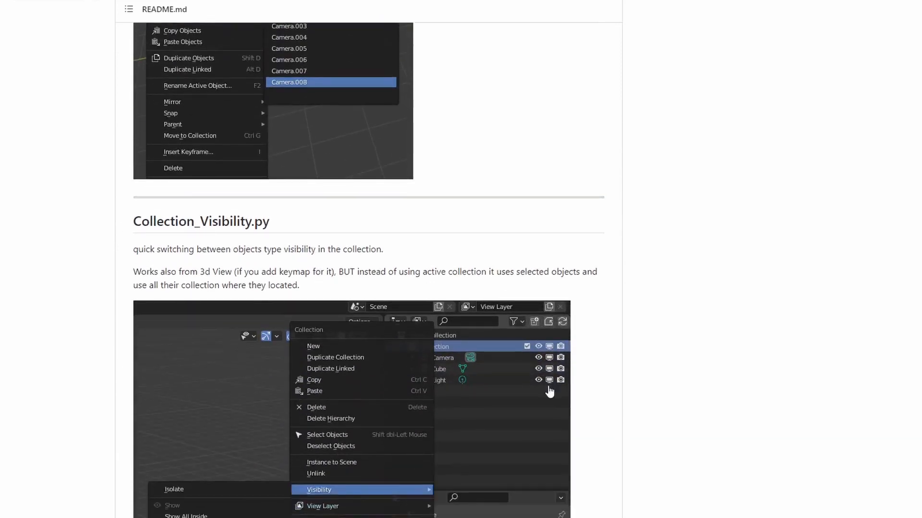
{"action": "mouse_move", "coordinate": [554, 389]}
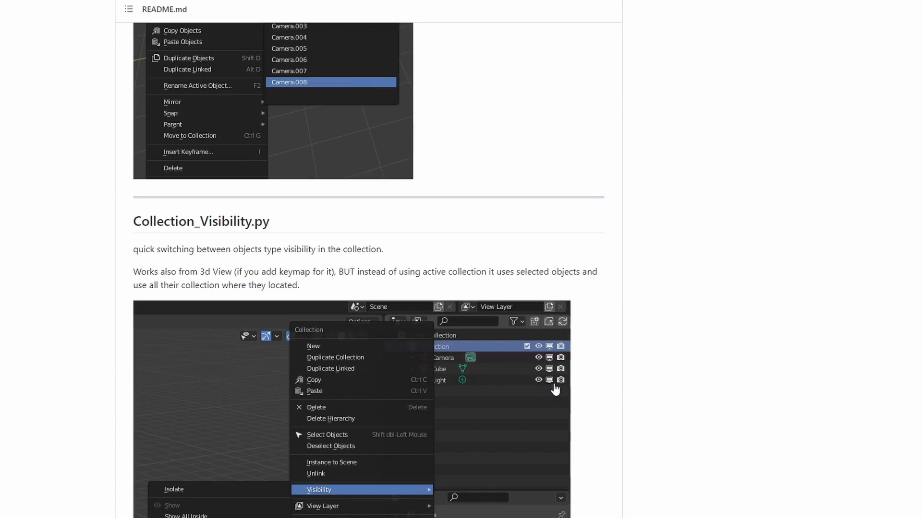
{"action": "scroll", "scroll_direction": "down", "scroll_amount": 3}
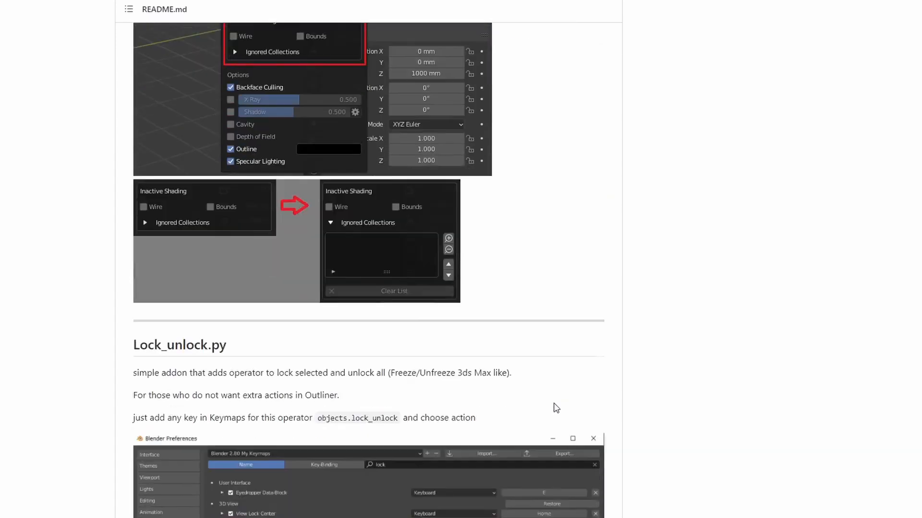
{"action": "scroll", "scroll_direction": "down", "scroll_amount": 3}
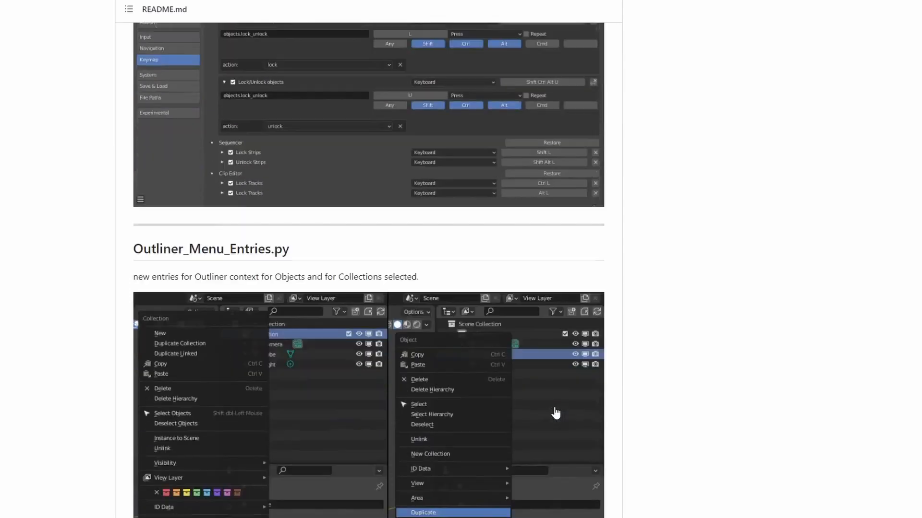
{"action": "scroll", "scroll_direction": "down", "scroll_amount": 3}
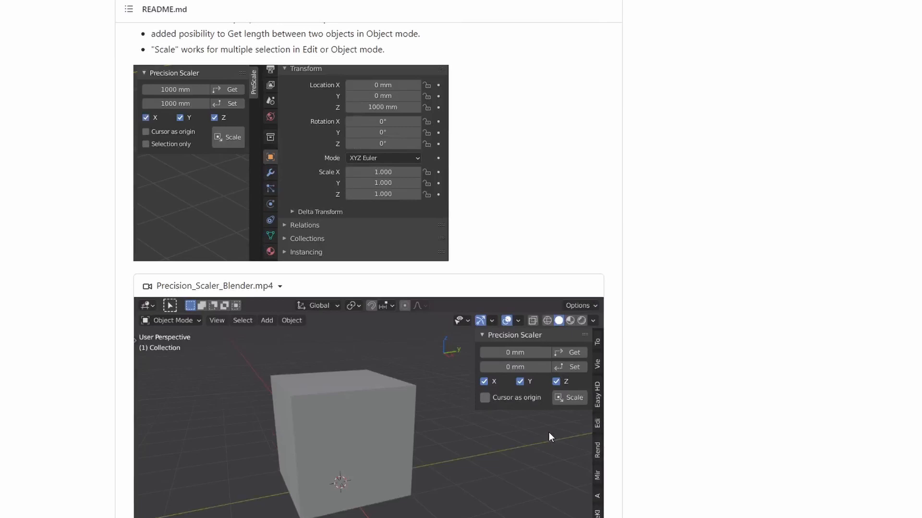
{"action": "scroll", "scroll_direction": "down", "scroll_amount": 3}
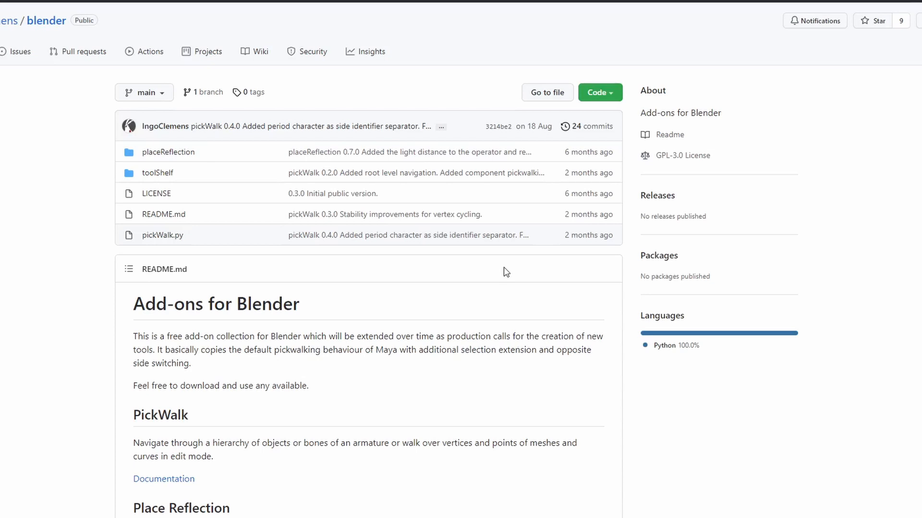
Step: Scroll the IngoClemens blender README to the PickWalk, Place Reflection and Tool Shelf sections
{"action": "scroll", "scroll_direction": "down", "scroll_amount": 3}
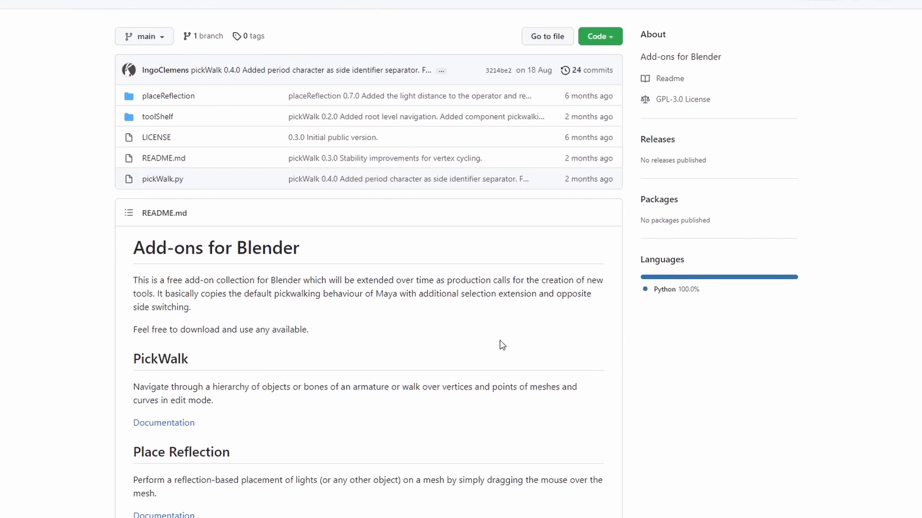
{"action": "scroll", "scroll_direction": "down", "scroll_amount": 3}
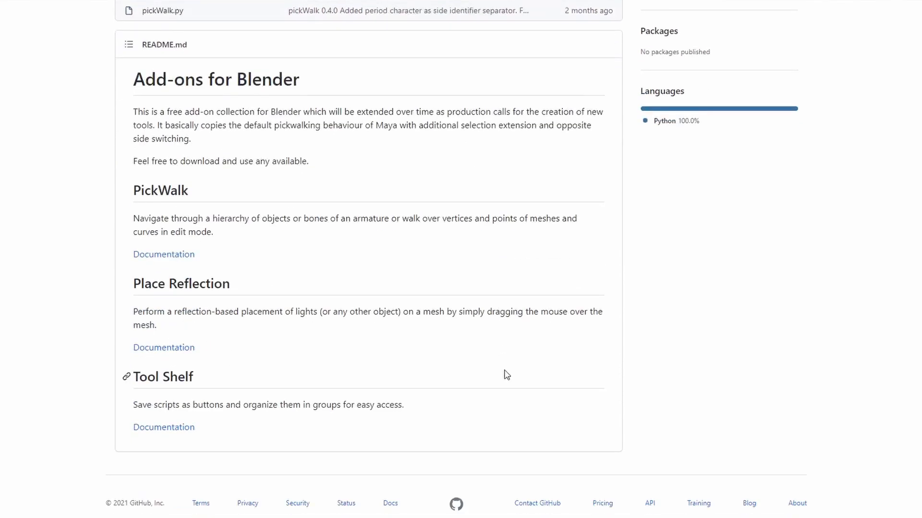
{"action": "mouse_move", "coordinate": [197, 385]}
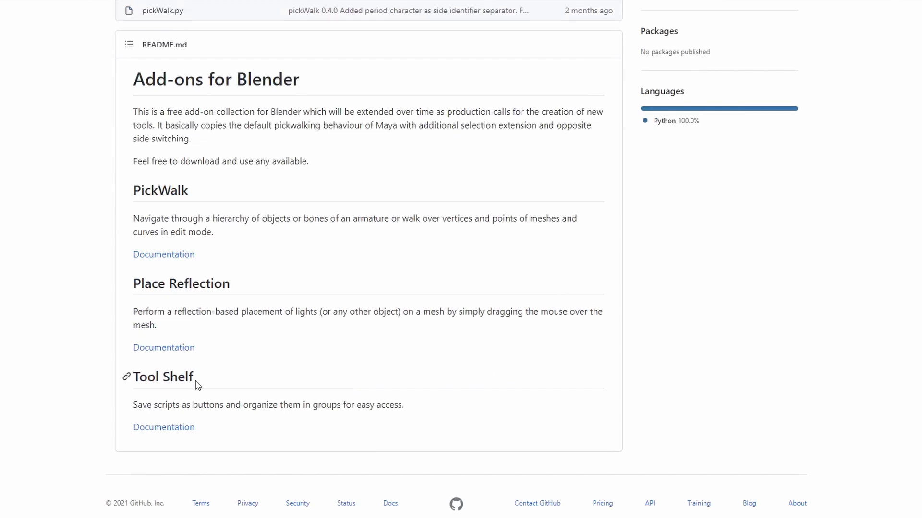
{"action": "mouse_move", "coordinate": [225, 420]}
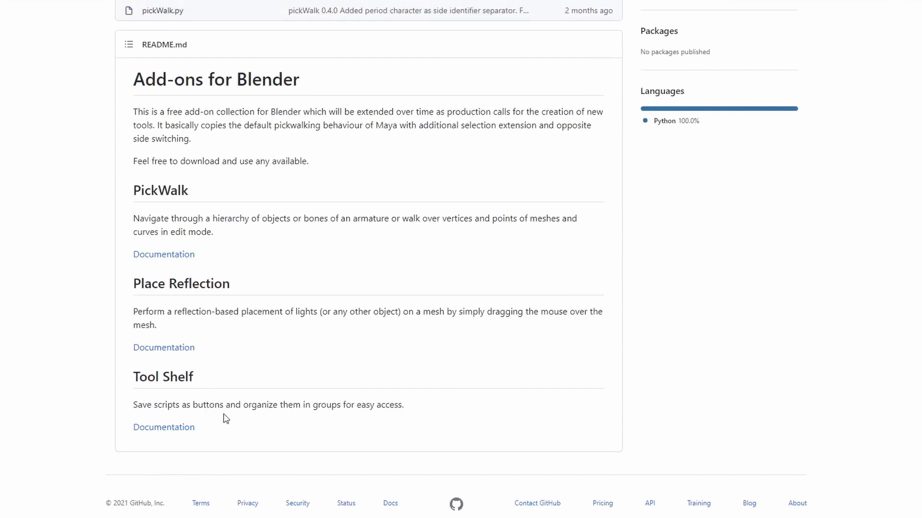
{"action": "mouse_move", "coordinate": [230, 431]}
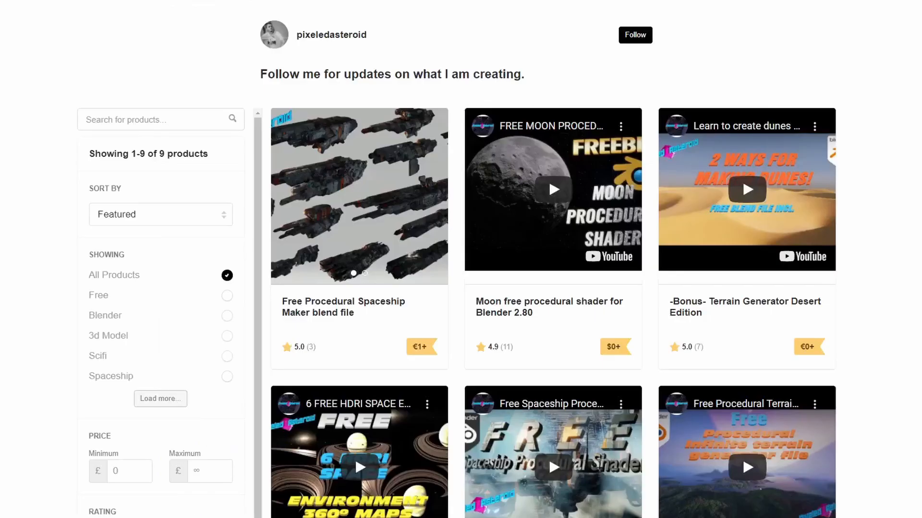
{"action": "mouse_move", "coordinate": [199, 38]}
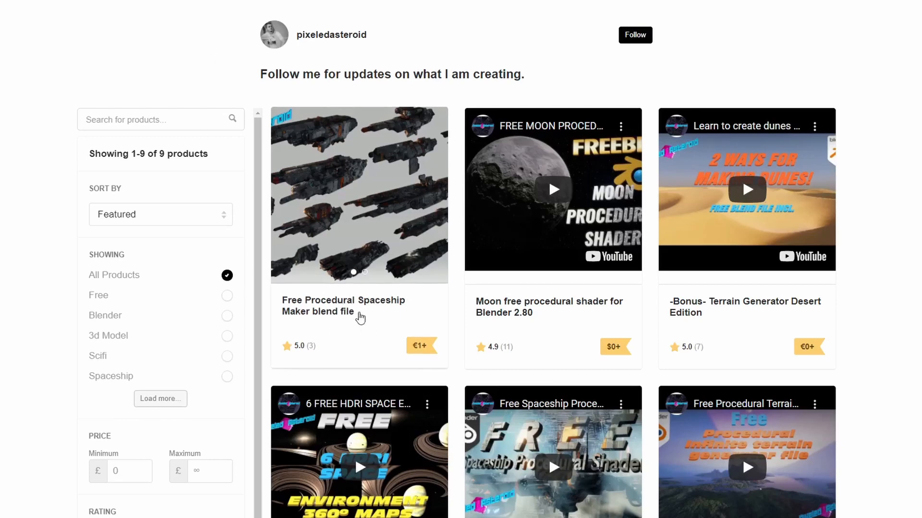
Step: Browse Gumroad creator storefronts down to the store of 11 Geometry Nodes scene products
{"action": "scroll", "scroll_direction": "down", "scroll_amount": 3}
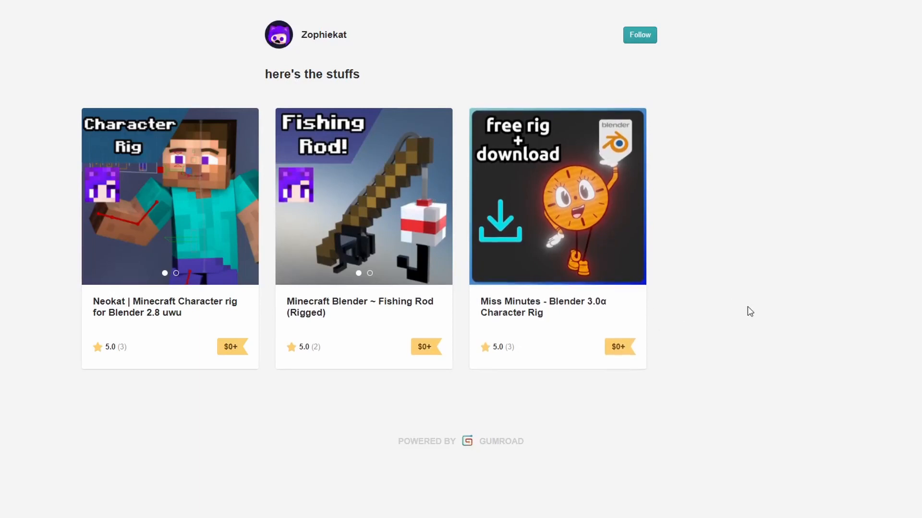
{"action": "mouse_move", "coordinate": [703, 301]}
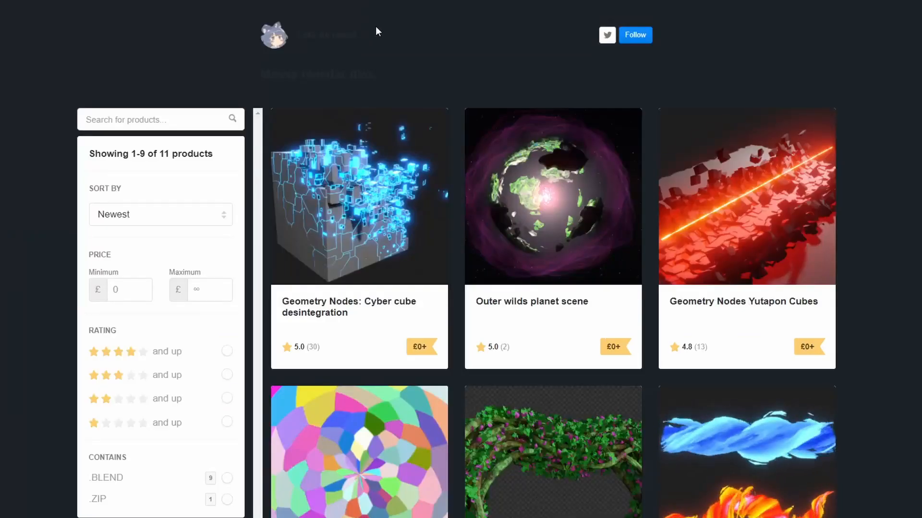
{"action": "mouse_move", "coordinate": [392, 23]}
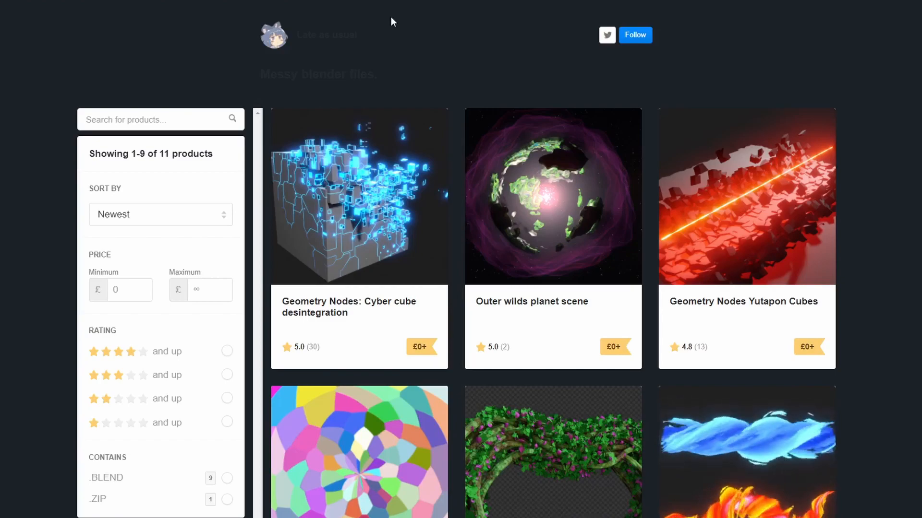
{"action": "scroll", "scroll_direction": "down", "scroll_amount": 3}
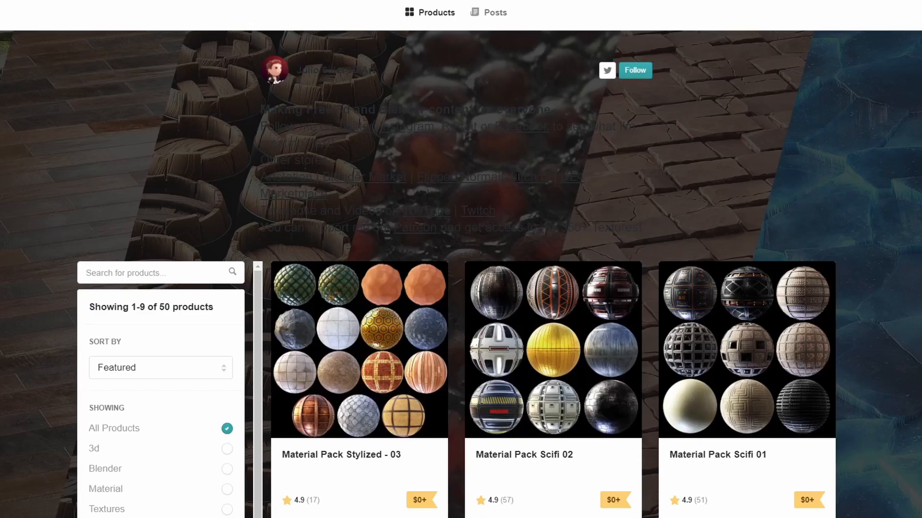
Step: Scroll through the product grid of the 50 material packs Gumroad store
{"action": "scroll", "scroll_direction": "down", "scroll_amount": 3}
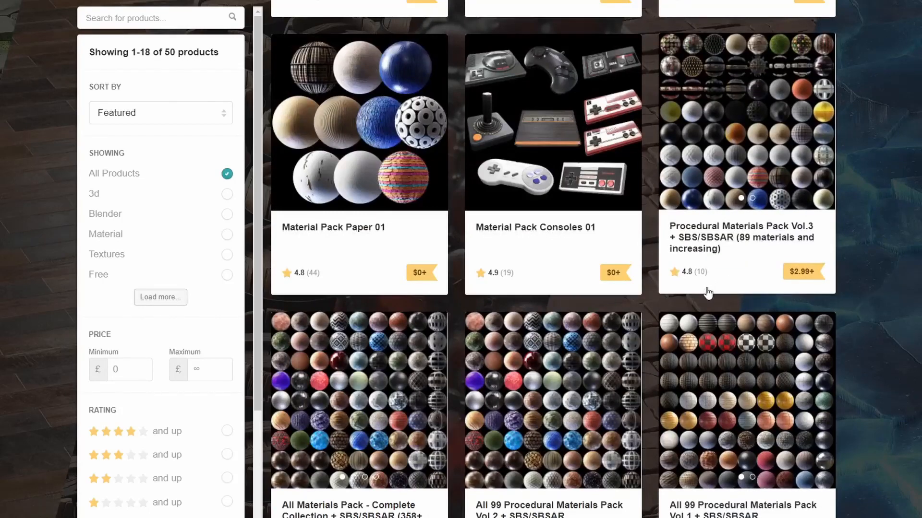
{"action": "scroll", "scroll_direction": "down", "scroll_amount": 3}
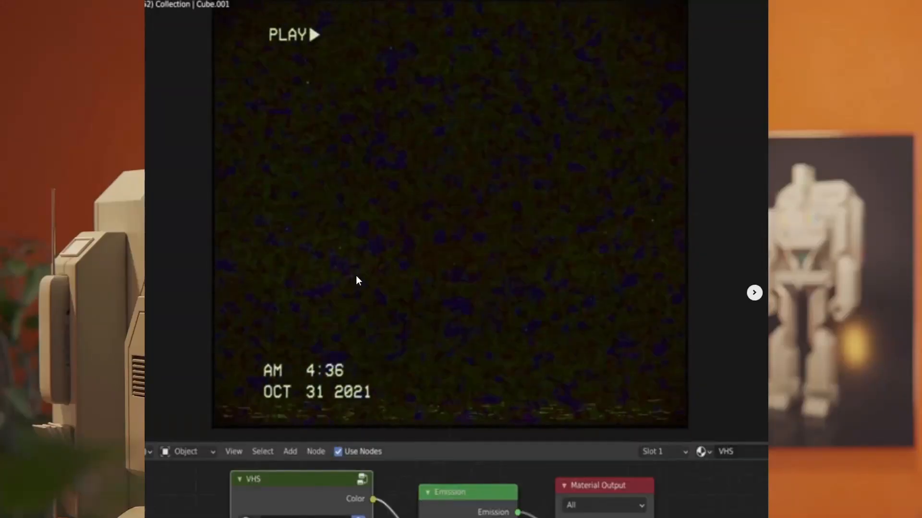
{"action": "scroll", "scroll_direction": "down", "scroll_amount": 3}
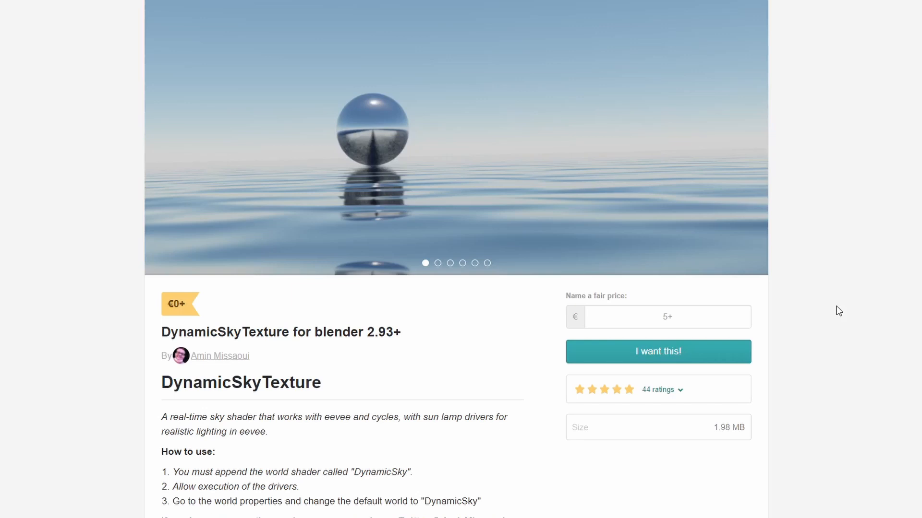
{"action": "mouse_move", "coordinate": [479, 435]}
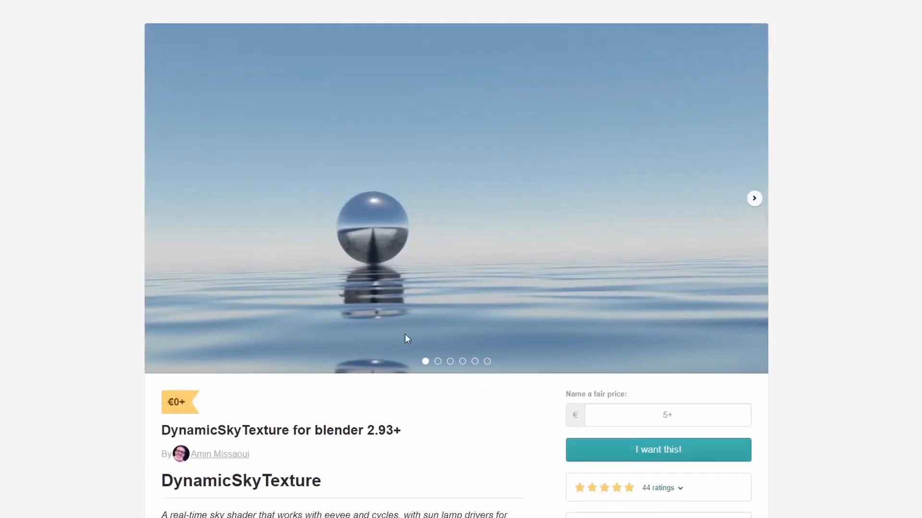
Step: View the second gallery image of DynamicSkyTexture and scroll its product description
{"action": "left_click", "coordinate": [755, 198]}
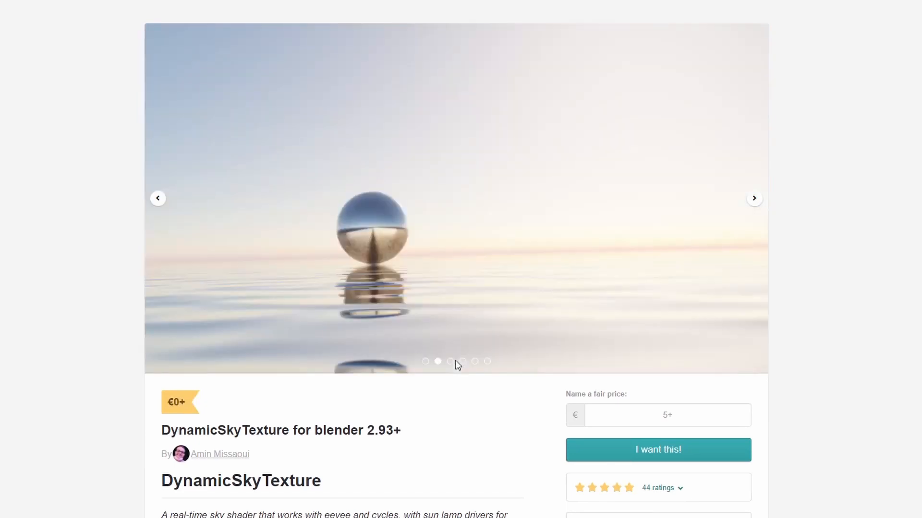
{"action": "scroll", "scroll_direction": "down", "scroll_amount": 3}
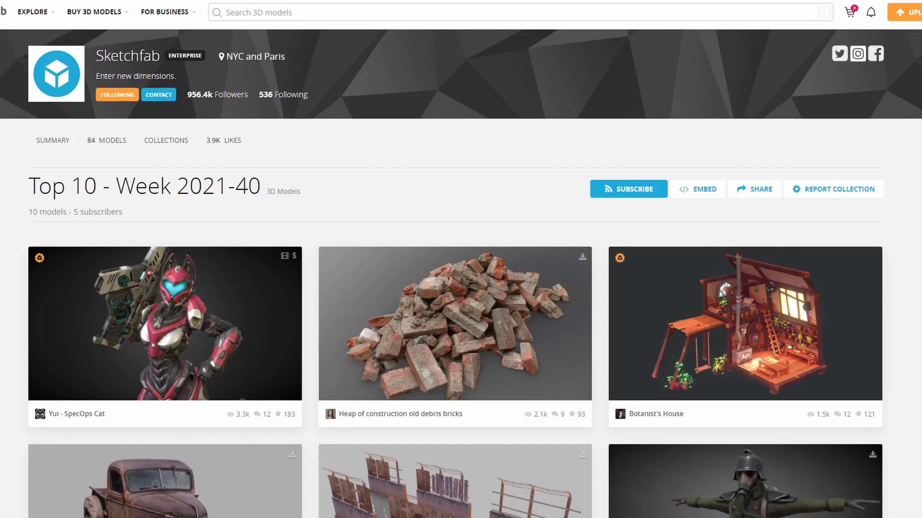
Step: Scroll the Top 10 - Week 2021-40 grid to Rusty Old Truck, Fences pack and Death Korps of Krieg
{"action": "scroll", "scroll_direction": "down", "scroll_amount": 3}
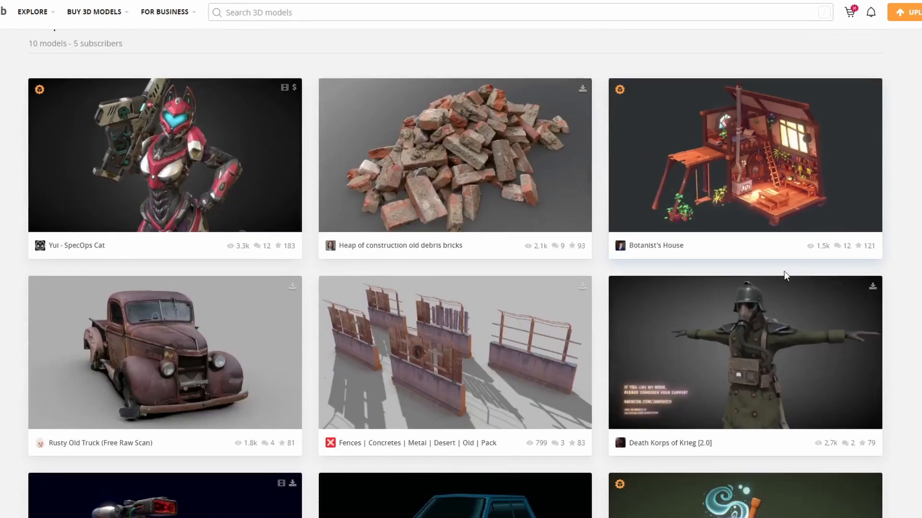
{"action": "mouse_move", "coordinate": [532, 189]}
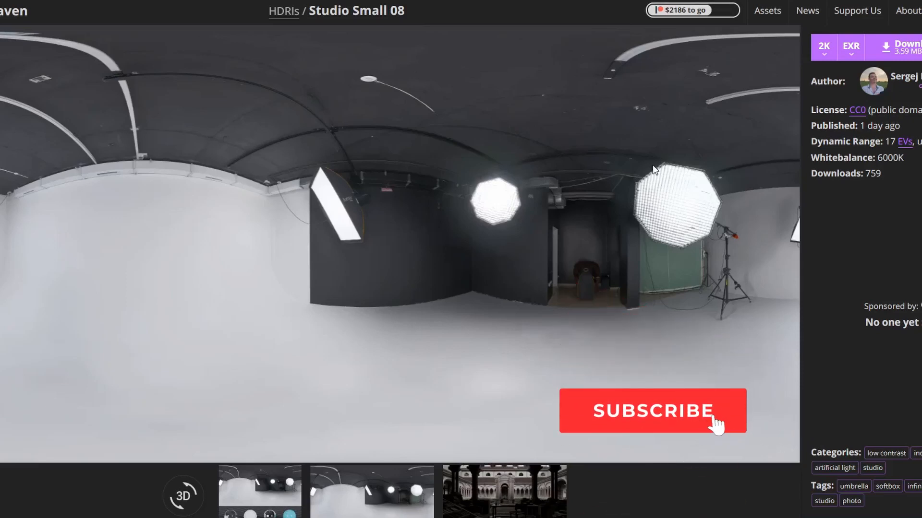
Step: Go to the Studio Small 08 HDRI asset page on Poly Haven
{"action": "left_click", "coordinate": [652, 411]}
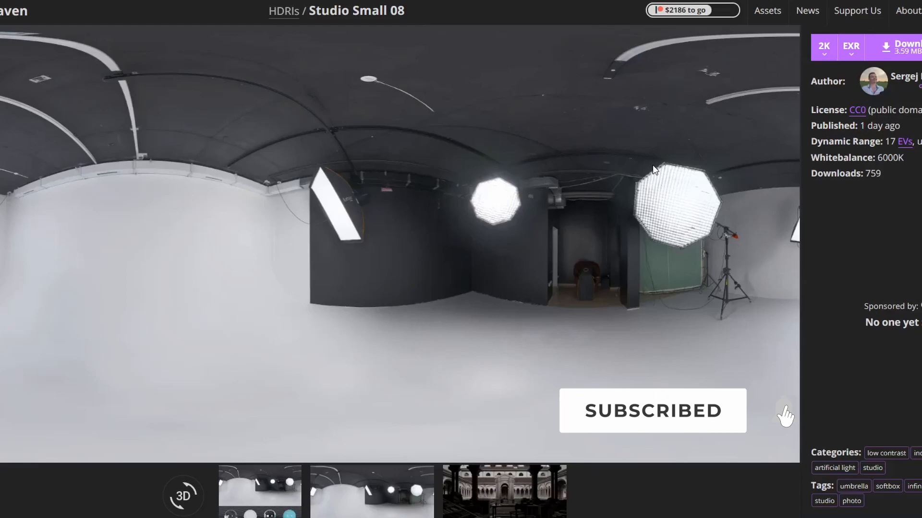